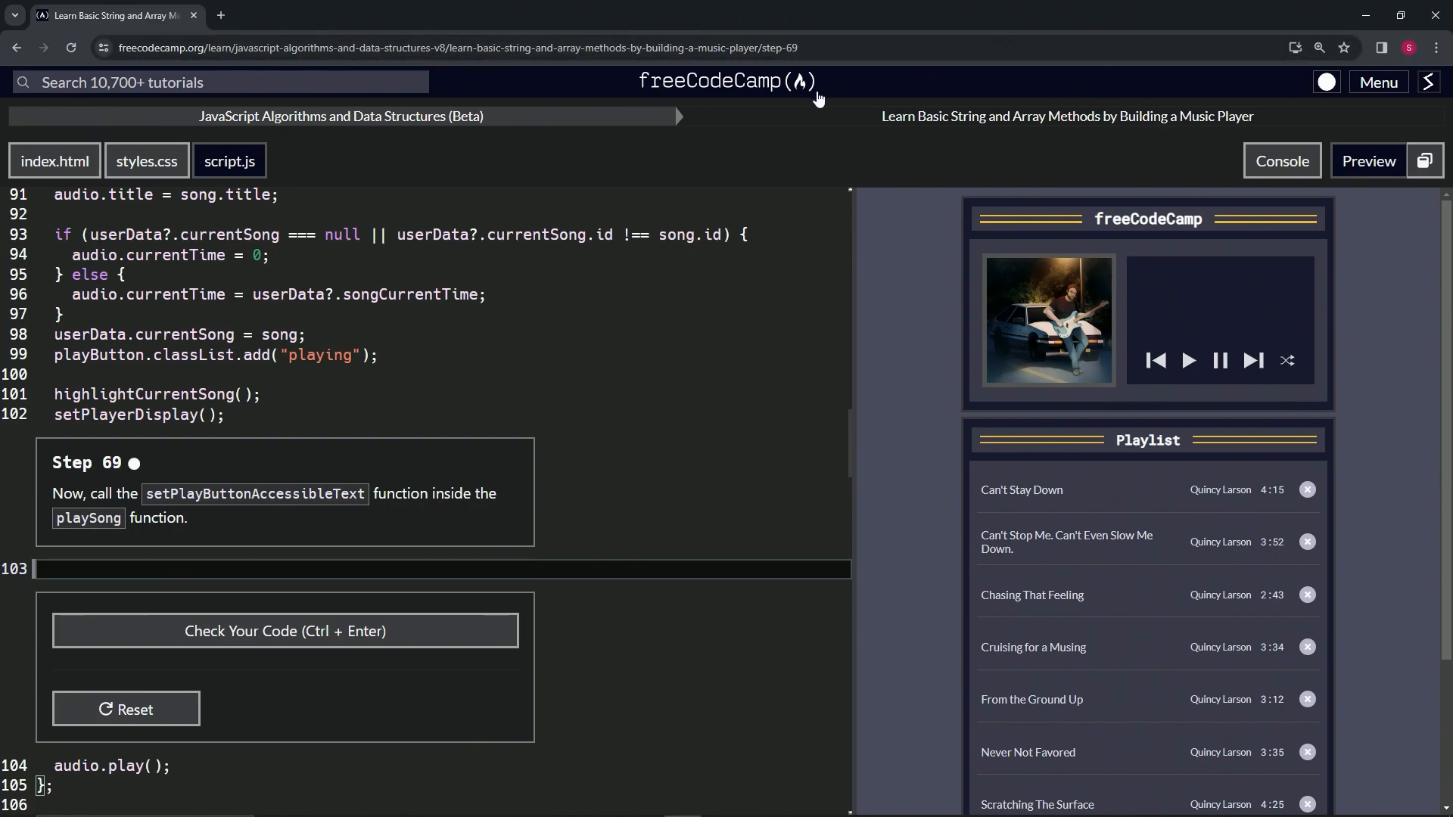
{"action": "mouse_move", "coordinate": [345, 140]}
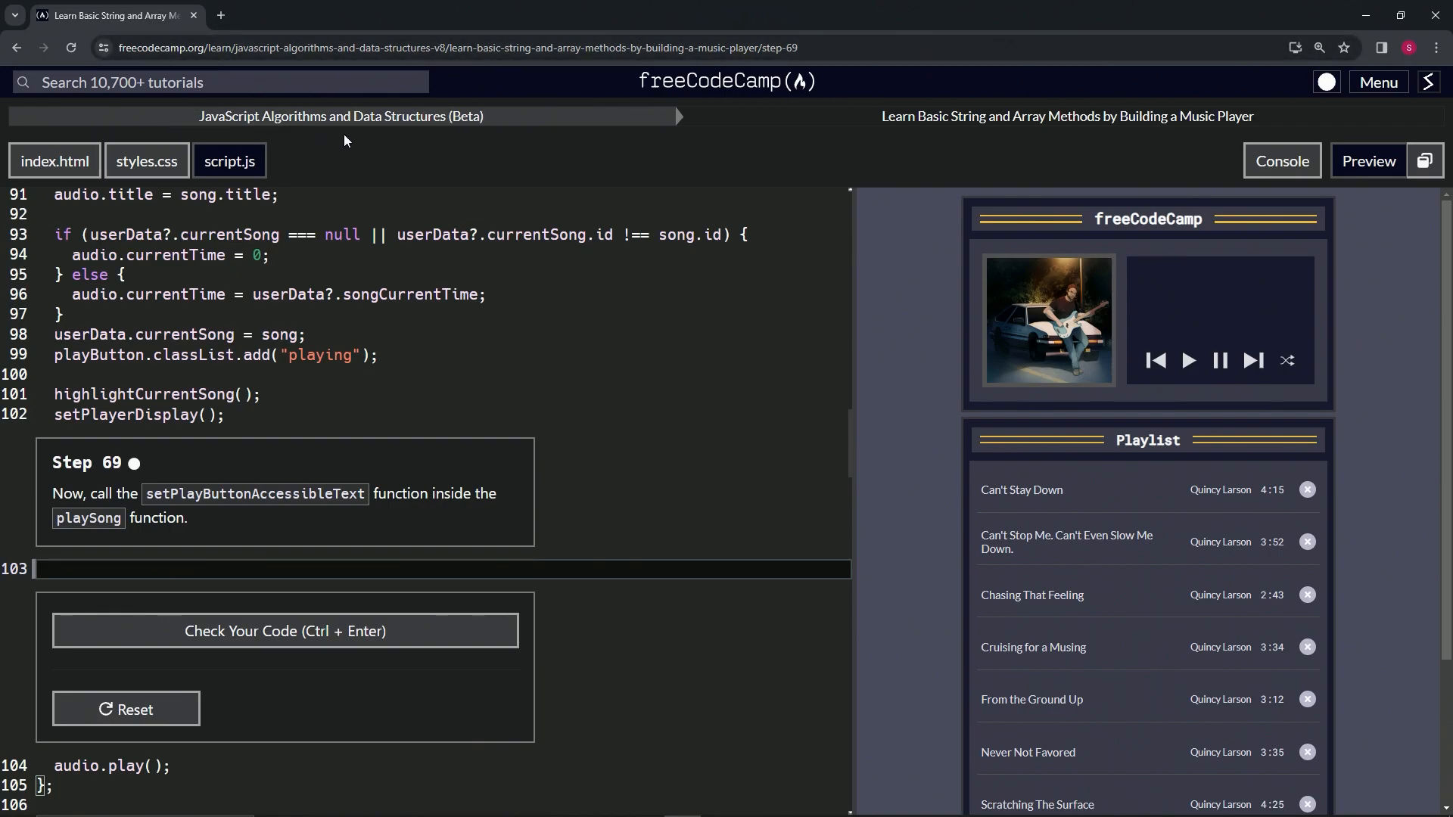
{"action": "mouse_move", "coordinate": [938, 135]}
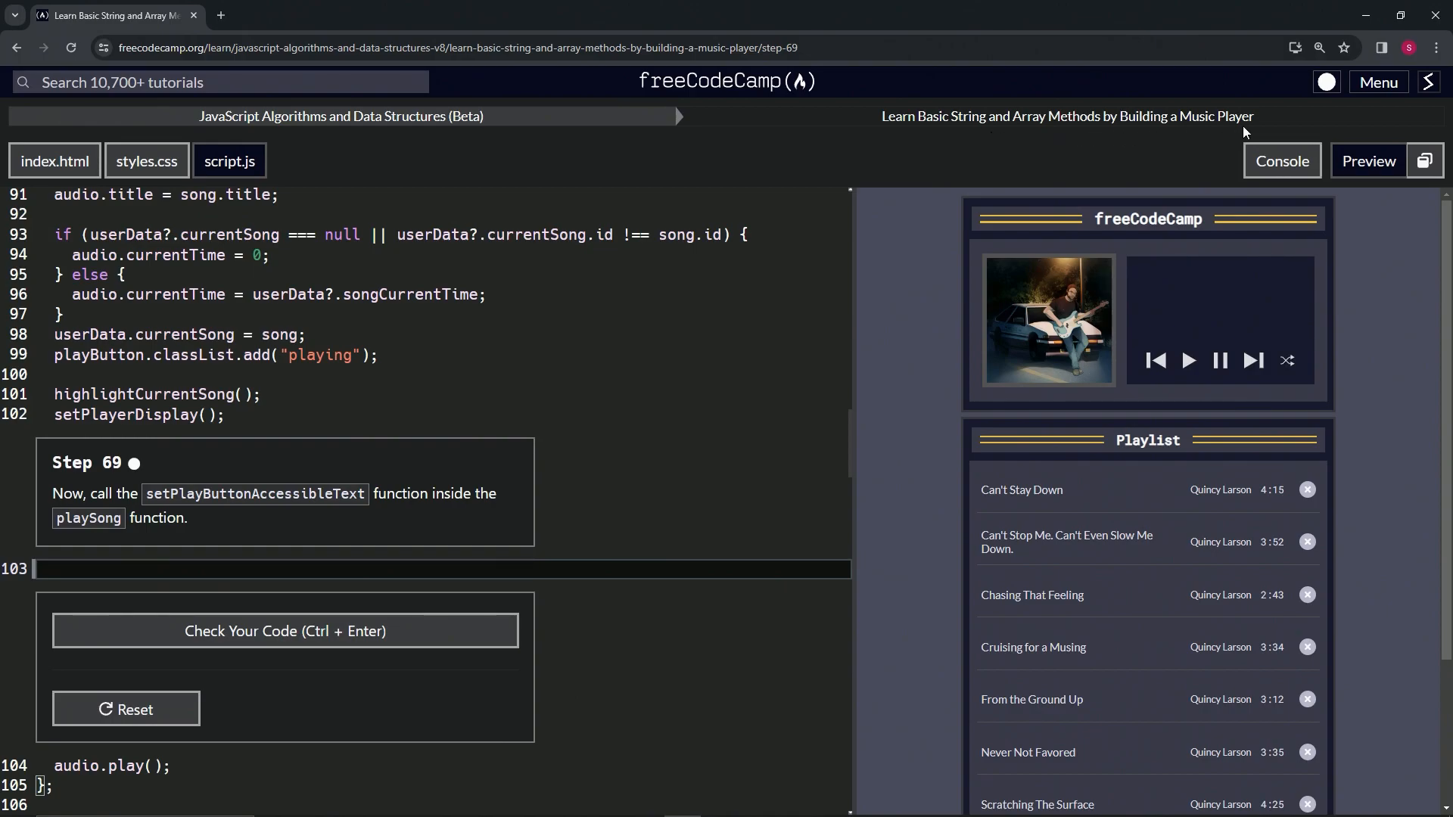
{"action": "mouse_move", "coordinate": [145, 476]}
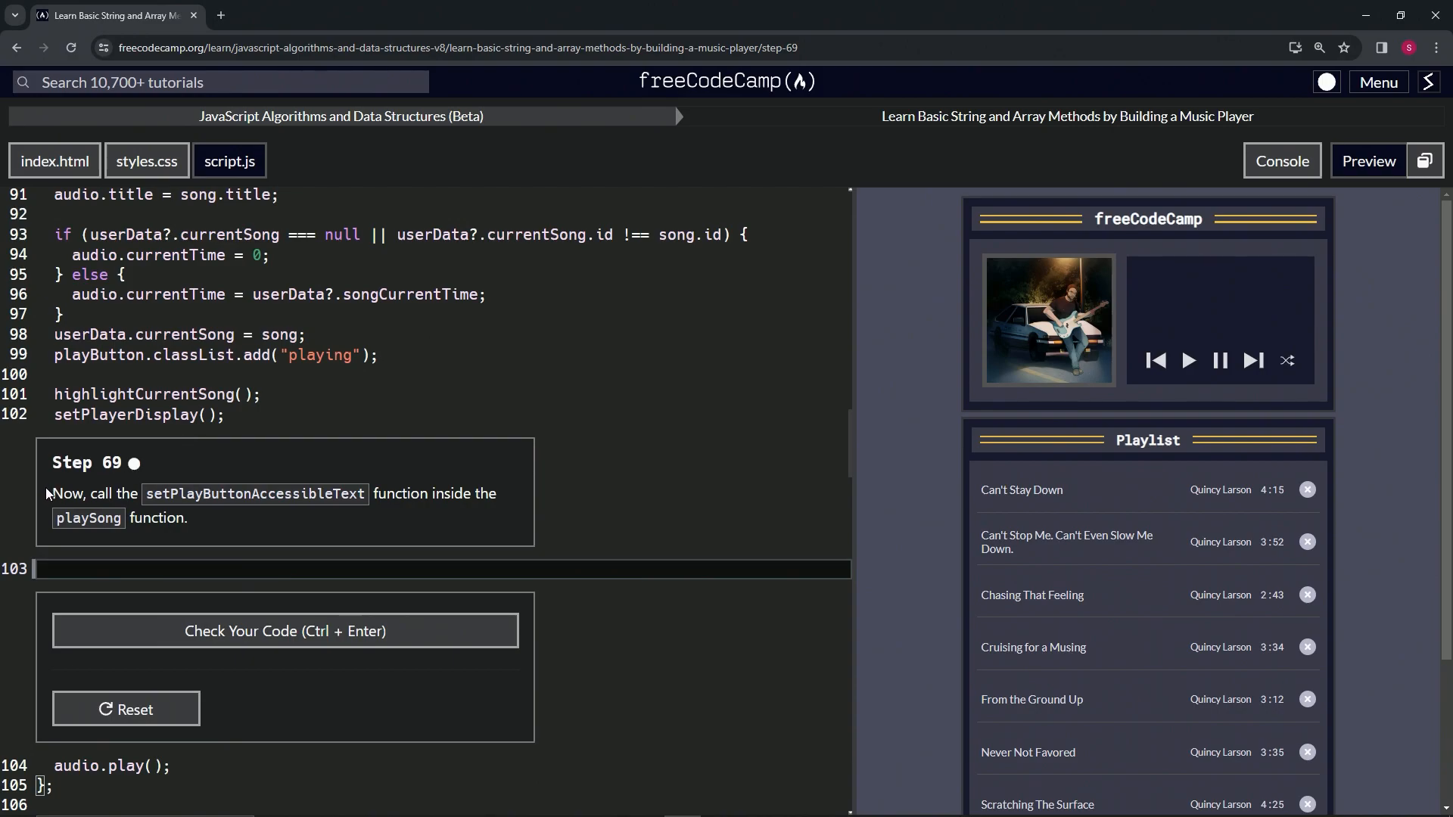
{"action": "mouse_move", "coordinate": [191, 515]}
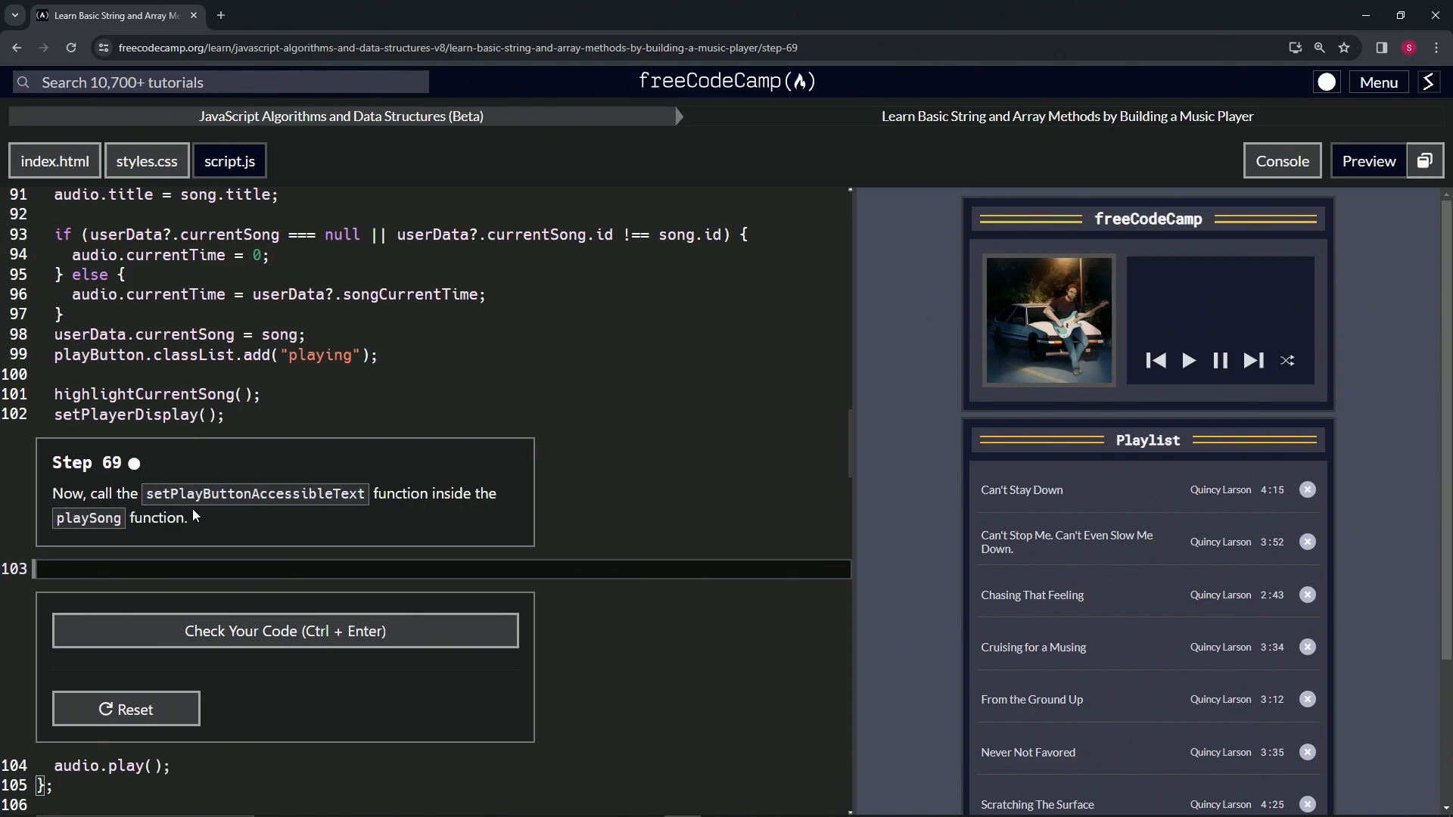
{"action": "mouse_move", "coordinate": [463, 499]}
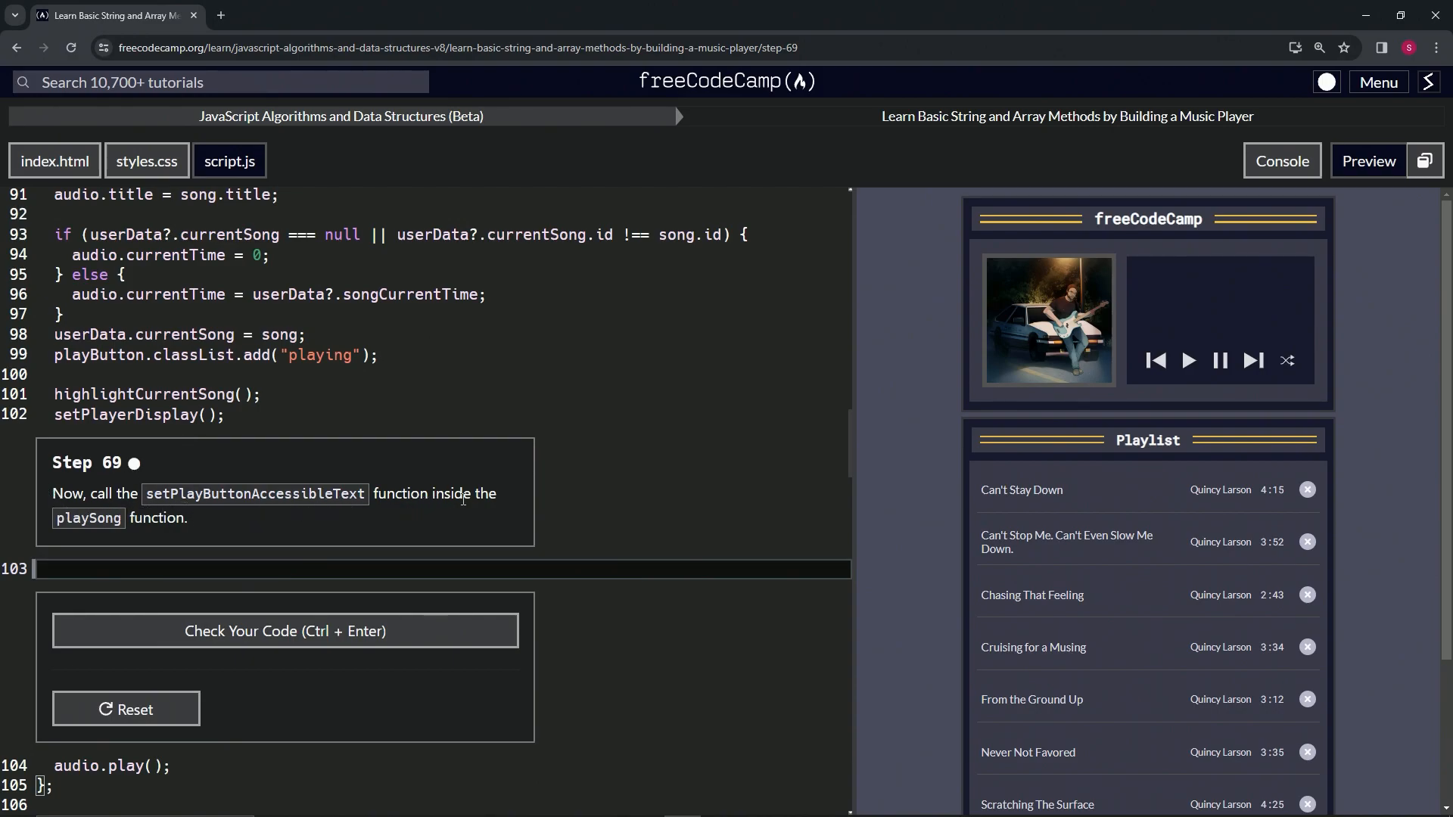
{"action": "mouse_move", "coordinate": [152, 536]}
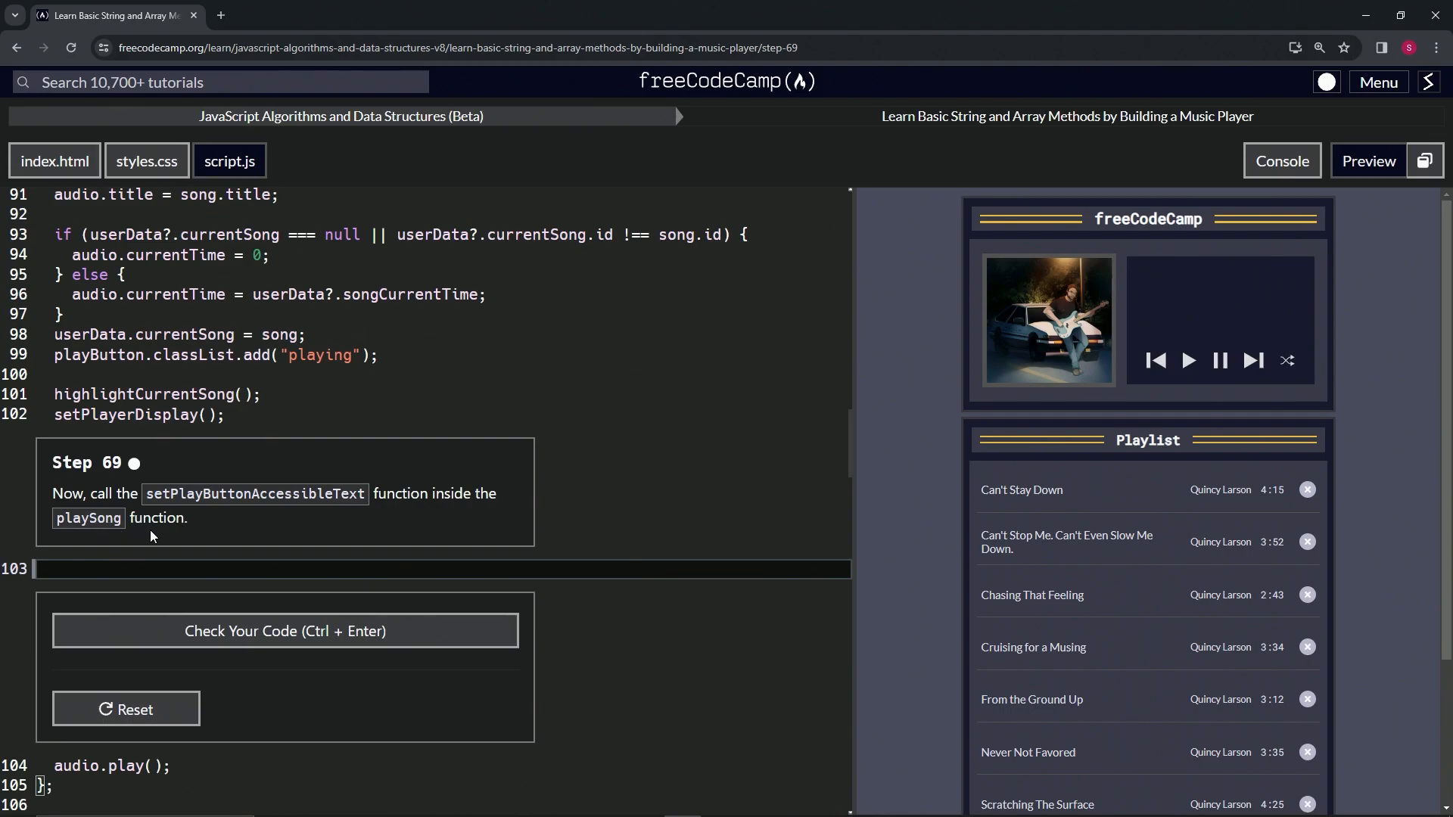
Find the setPlayButtonAccessibleText definition and write its name on line 103 in playSong
{"action": "scroll", "scroll_direction": "down", "scroll_amount": 3}
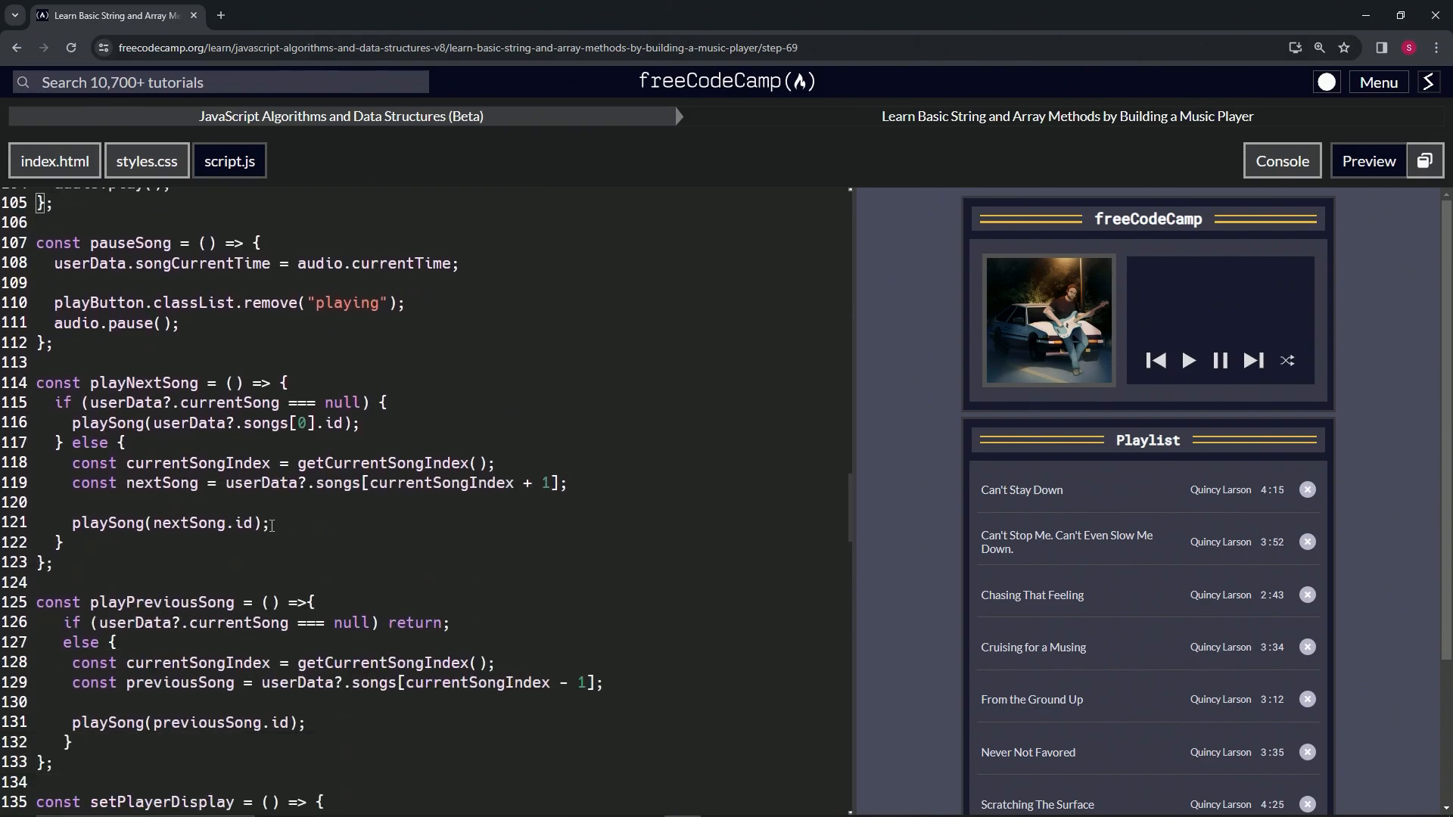
{"action": "scroll", "scroll_direction": "down", "scroll_amount": 3}
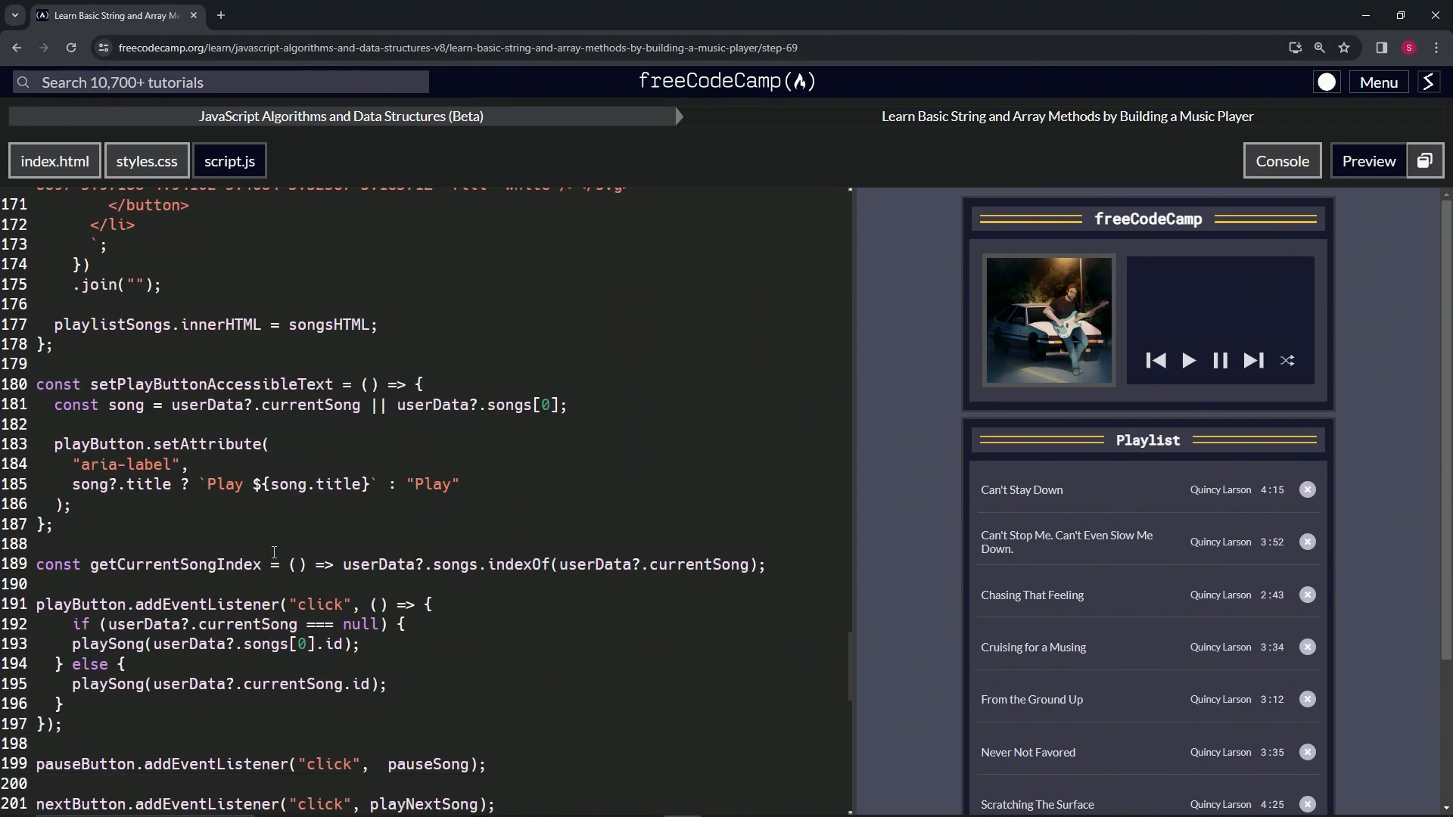
{"action": "scroll", "scroll_direction": "down", "scroll_amount": 3}
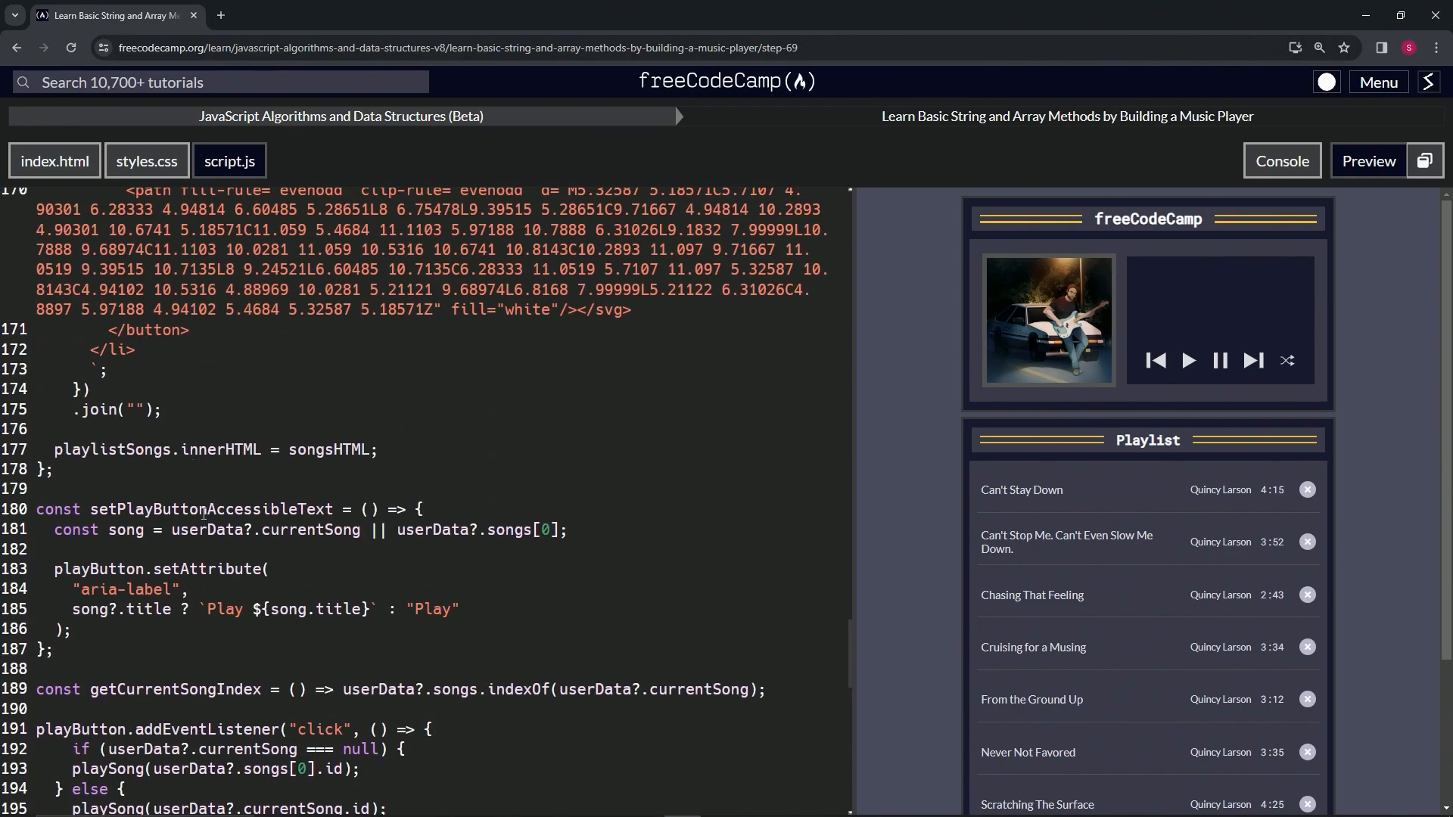
{"action": "double_click", "coordinate": [210, 509]}
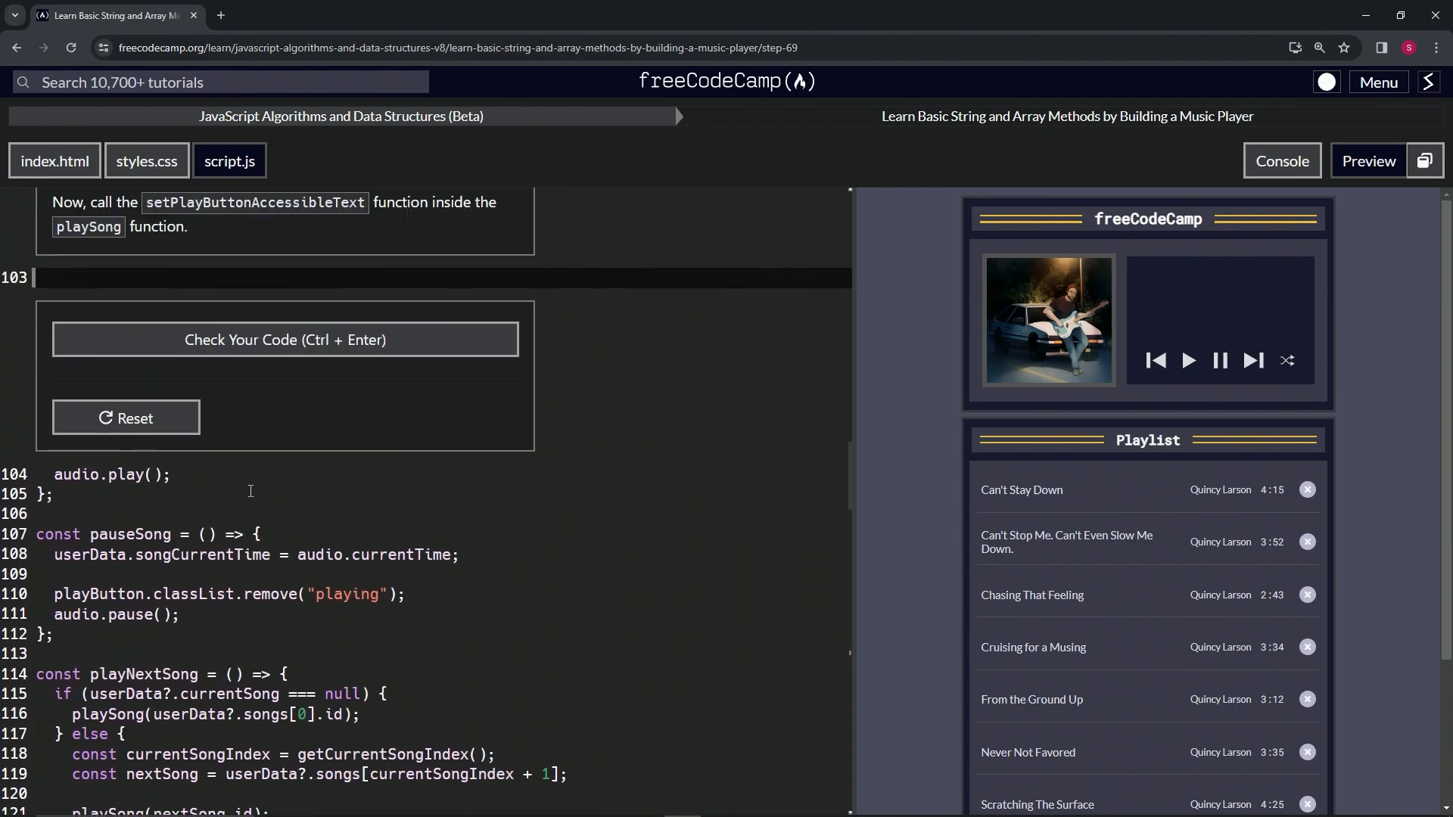
{"action": "type", "text": "setPlayButtonAccessibleText"}
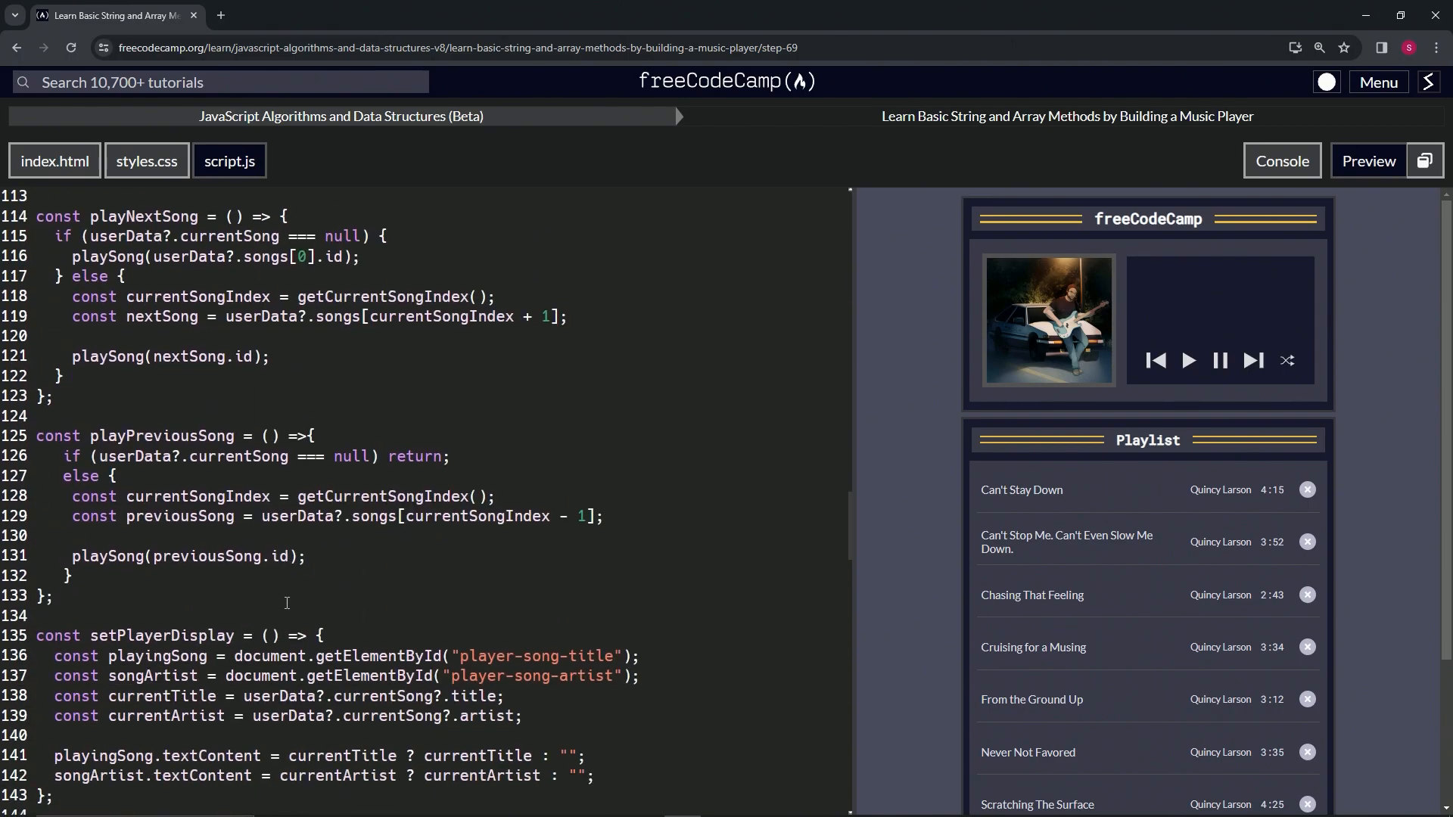
{"action": "scroll", "scroll_direction": "down", "scroll_amount": 3}
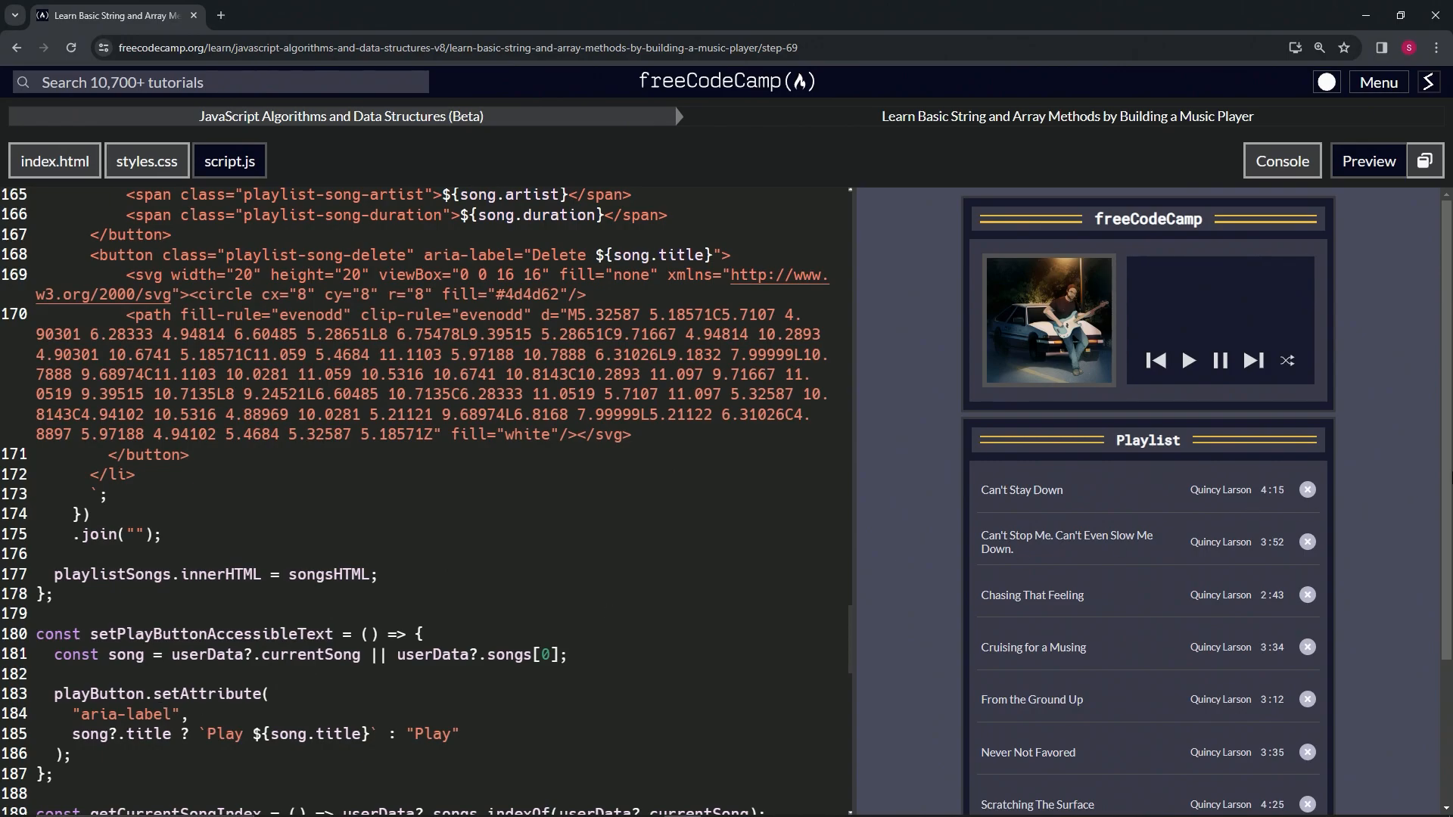
{"action": "mouse_move", "coordinate": [1149, 499]}
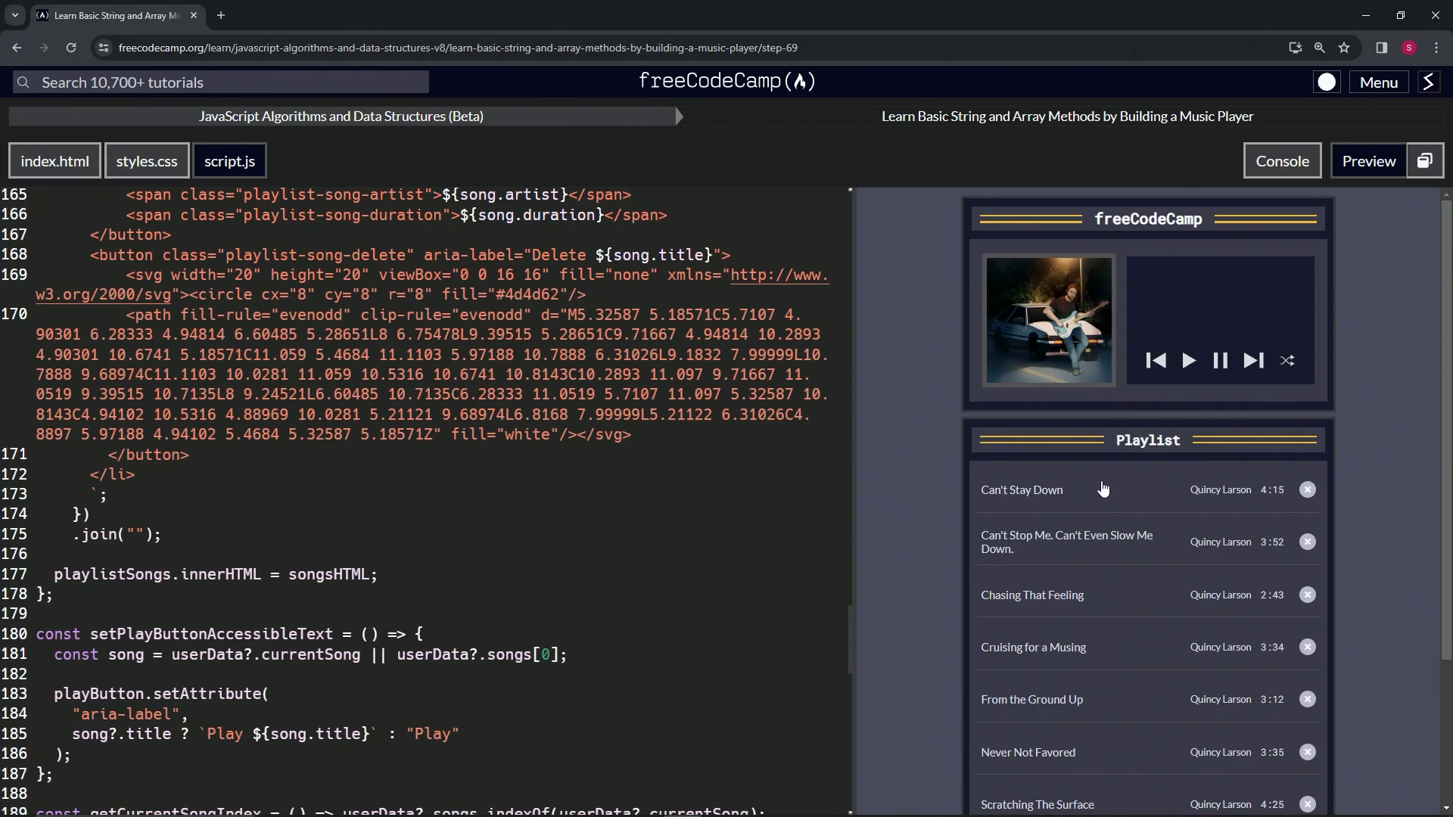
{"action": "mouse_move", "coordinate": [1136, 496]}
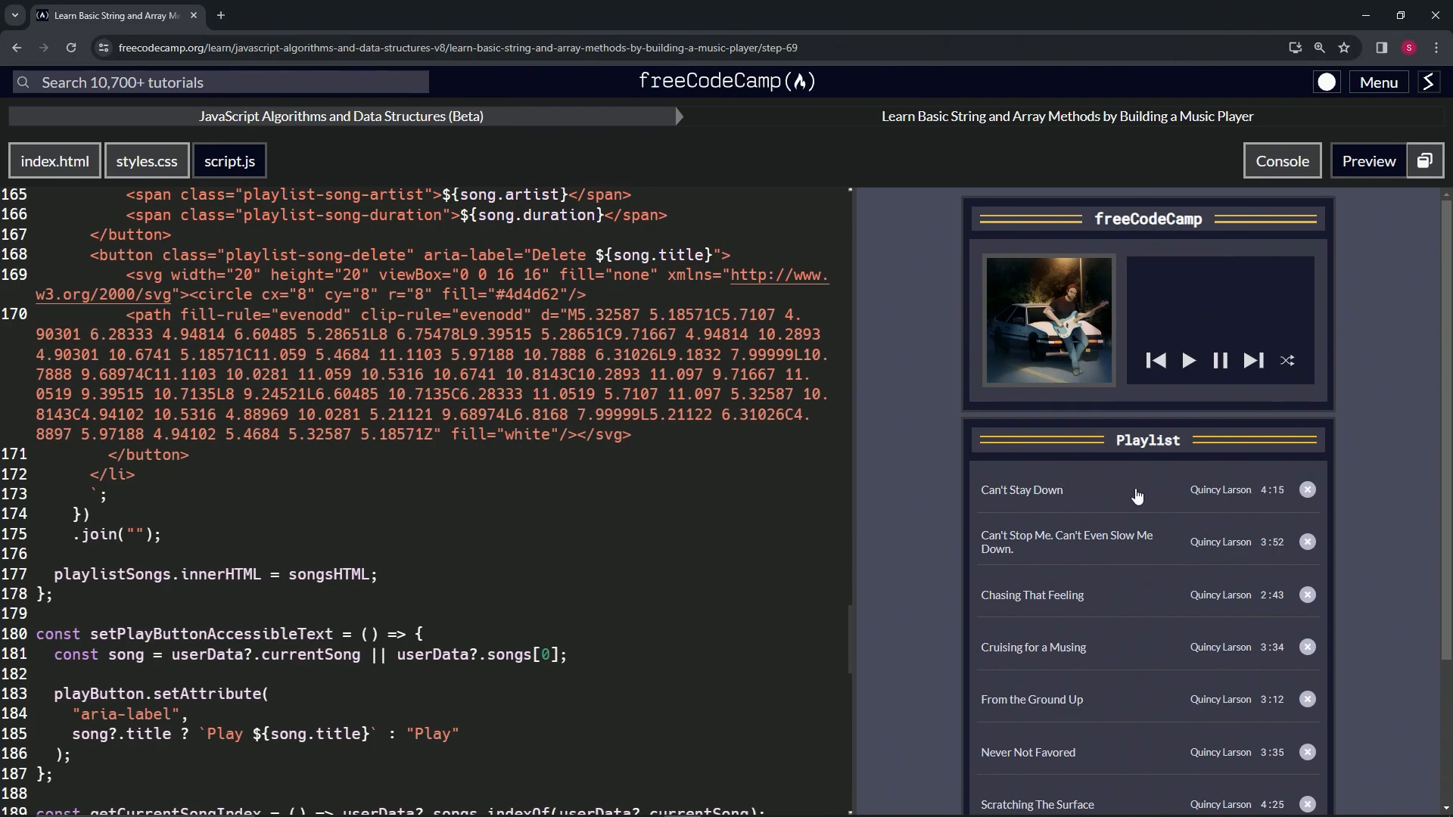
{"action": "mouse_move", "coordinate": [1110, 497]}
{"action": "type", "text": "setPlayButtonAccessibleText"}
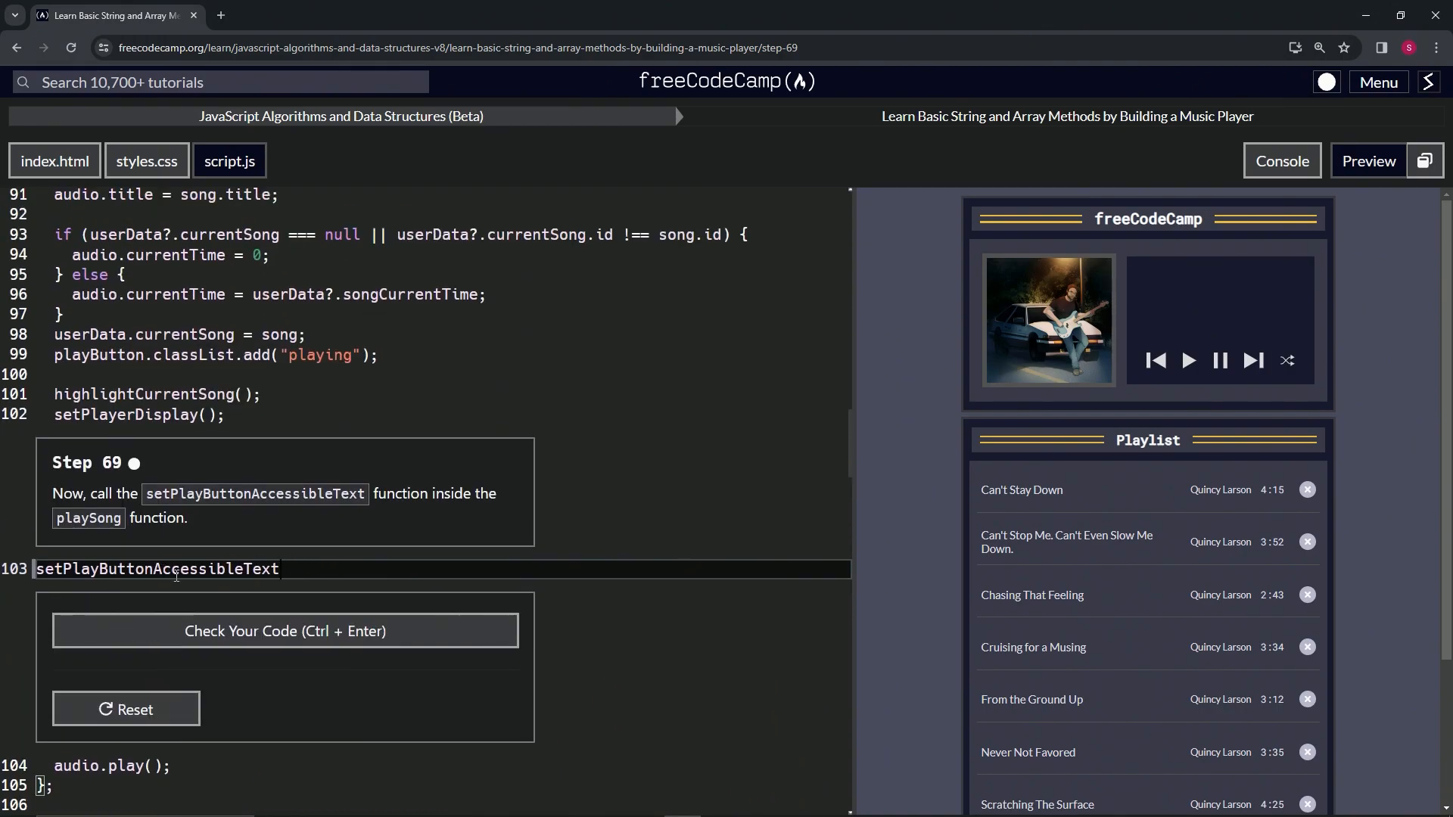
Add () and a semicolon to complete the setPlayButtonAccessibleText(); call
{"action": "type", "text": "()"}
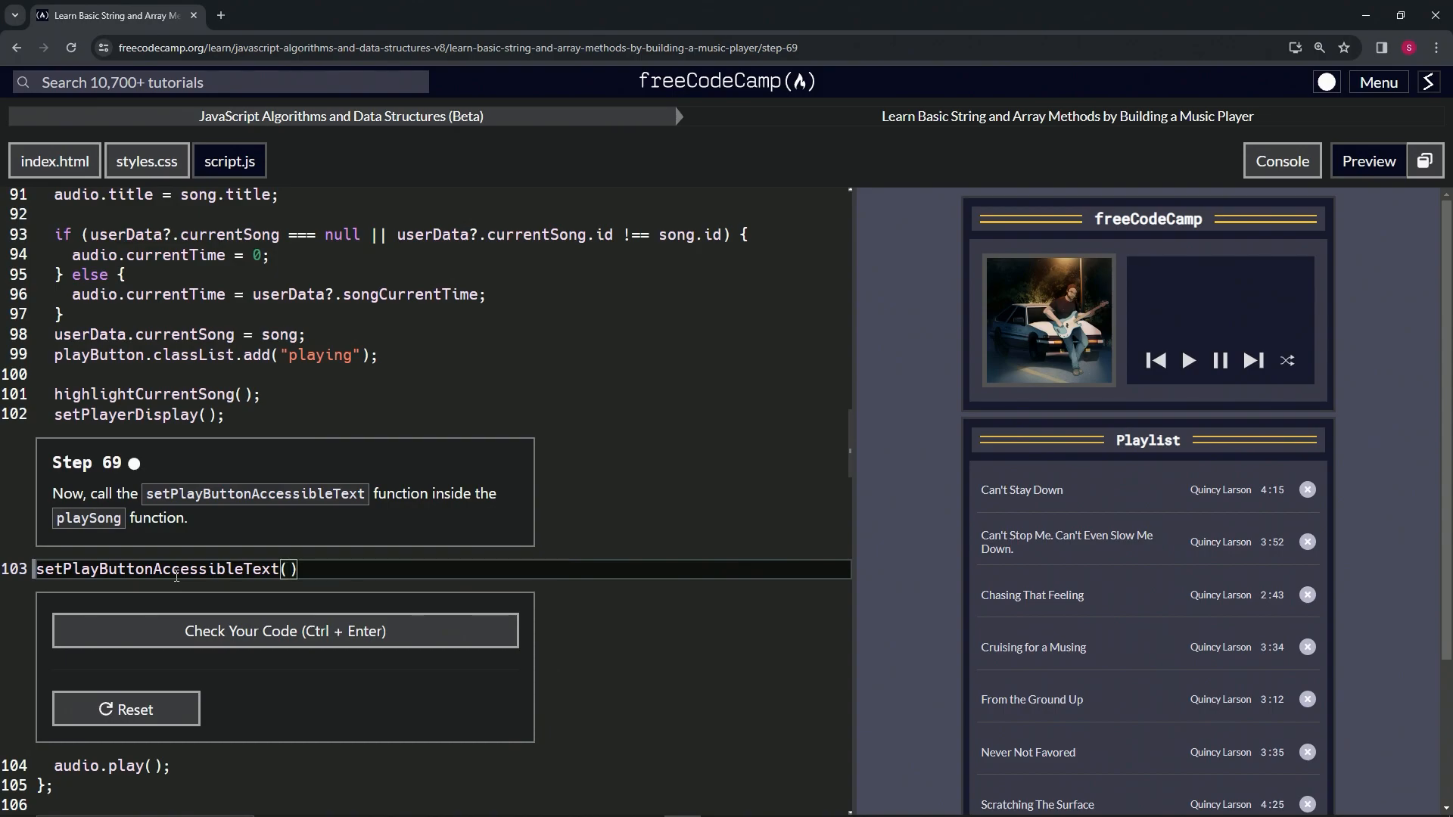
{"action": "type", "text": ";"}
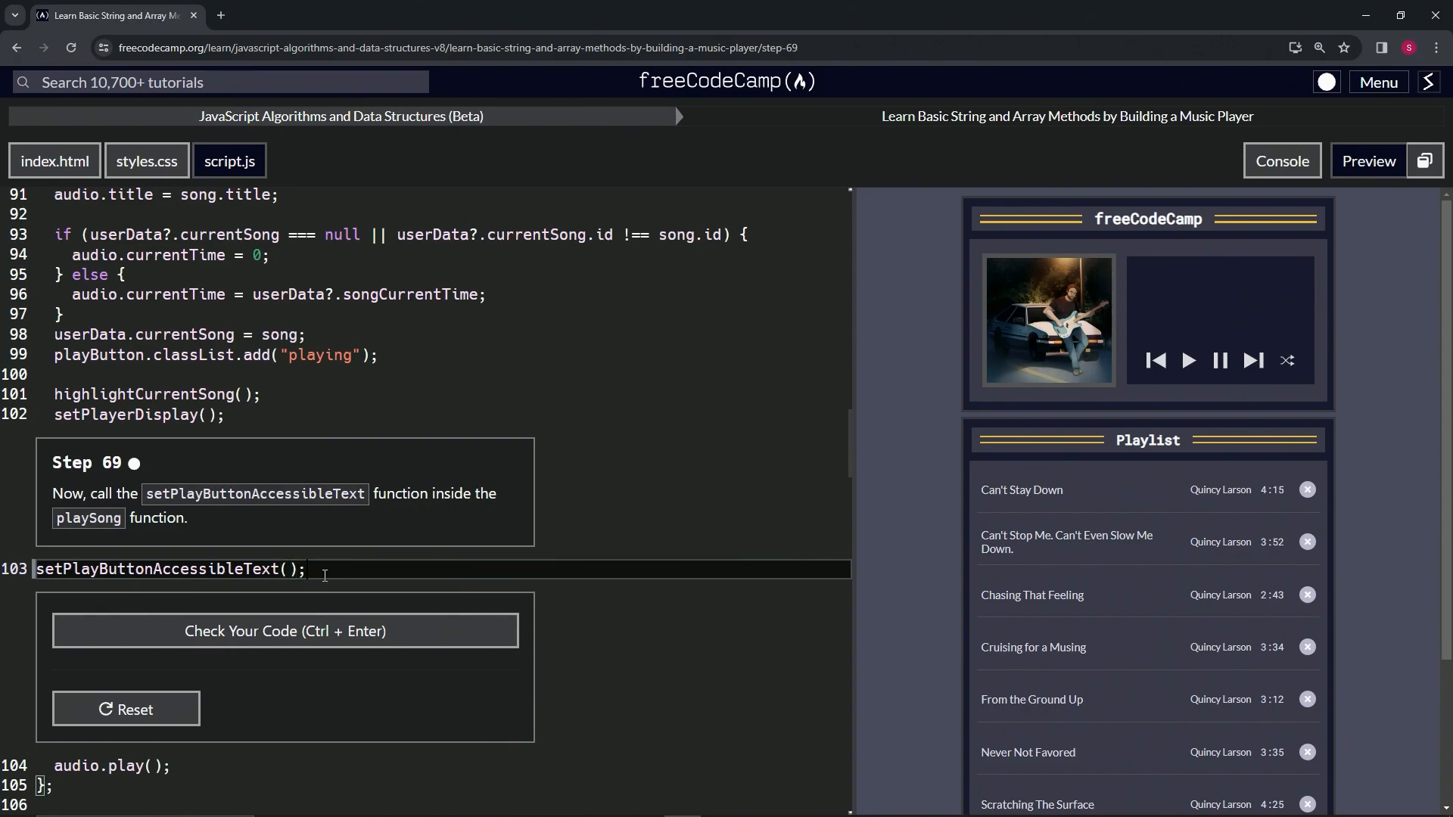
{"action": "mouse_move", "coordinate": [311, 649]}
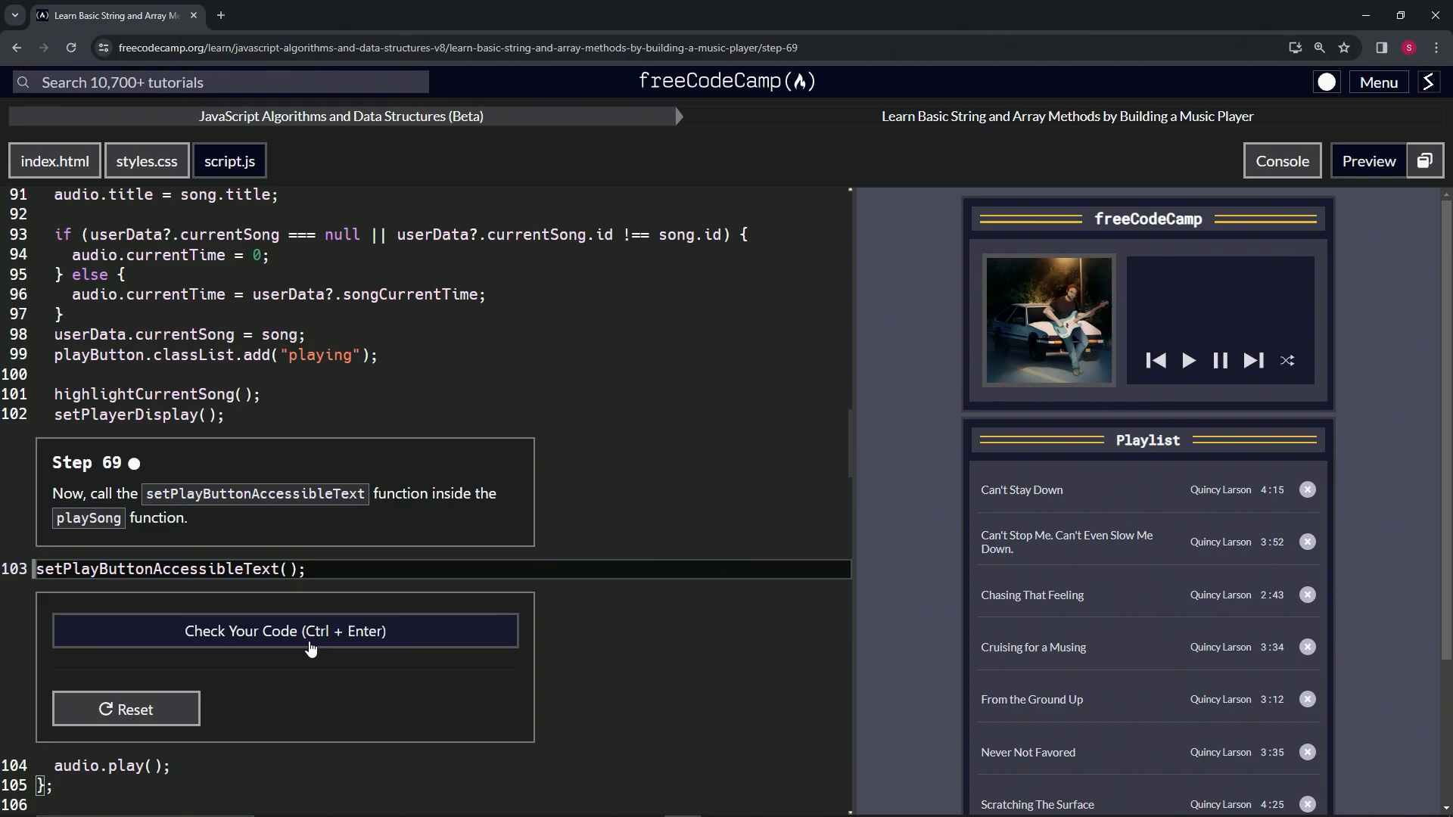
Check the Step 69 code and submit it to advance to Step 70
{"action": "left_click", "coordinate": [284, 631]}
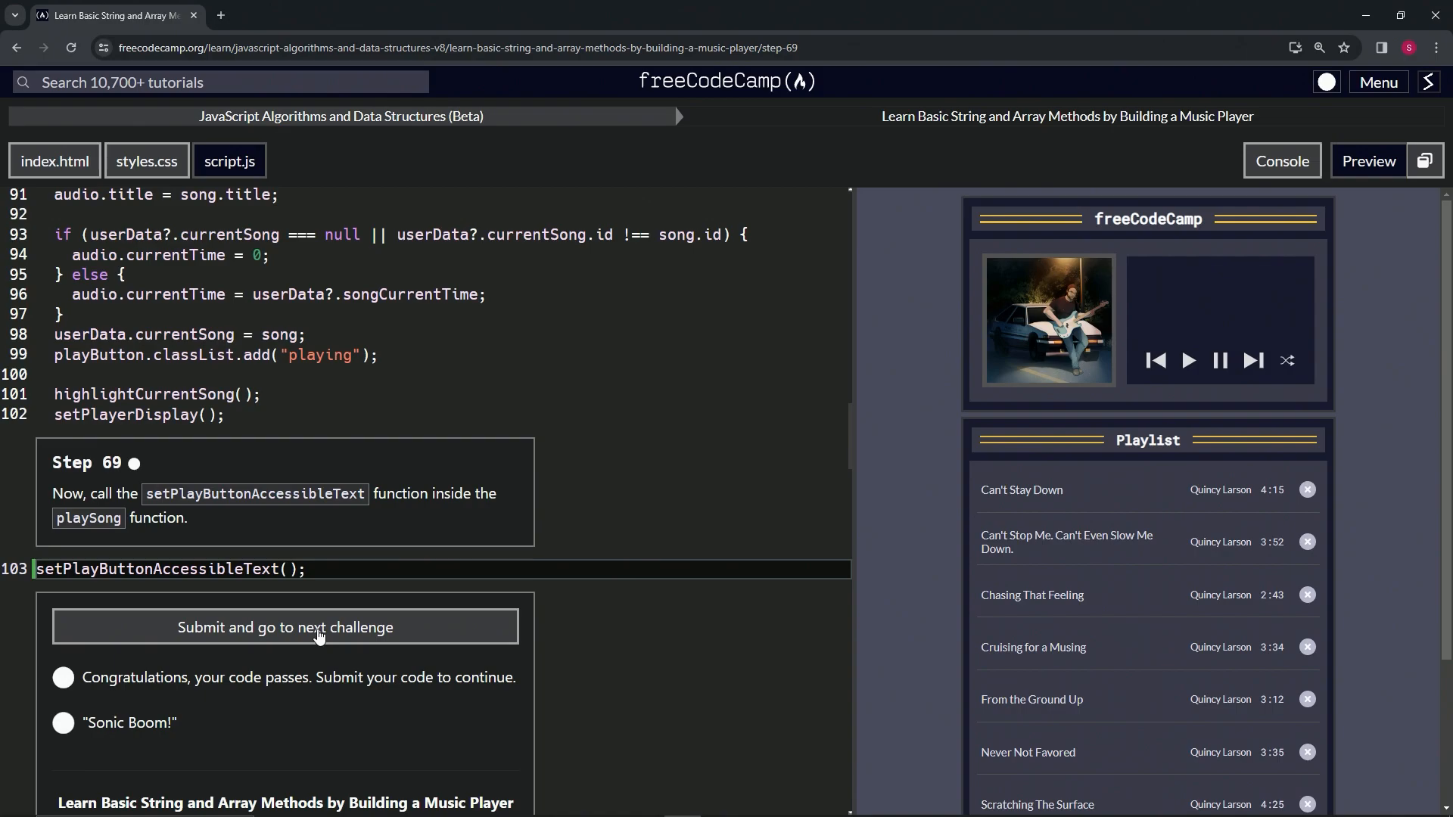
{"action": "left_click", "coordinate": [283, 628]}
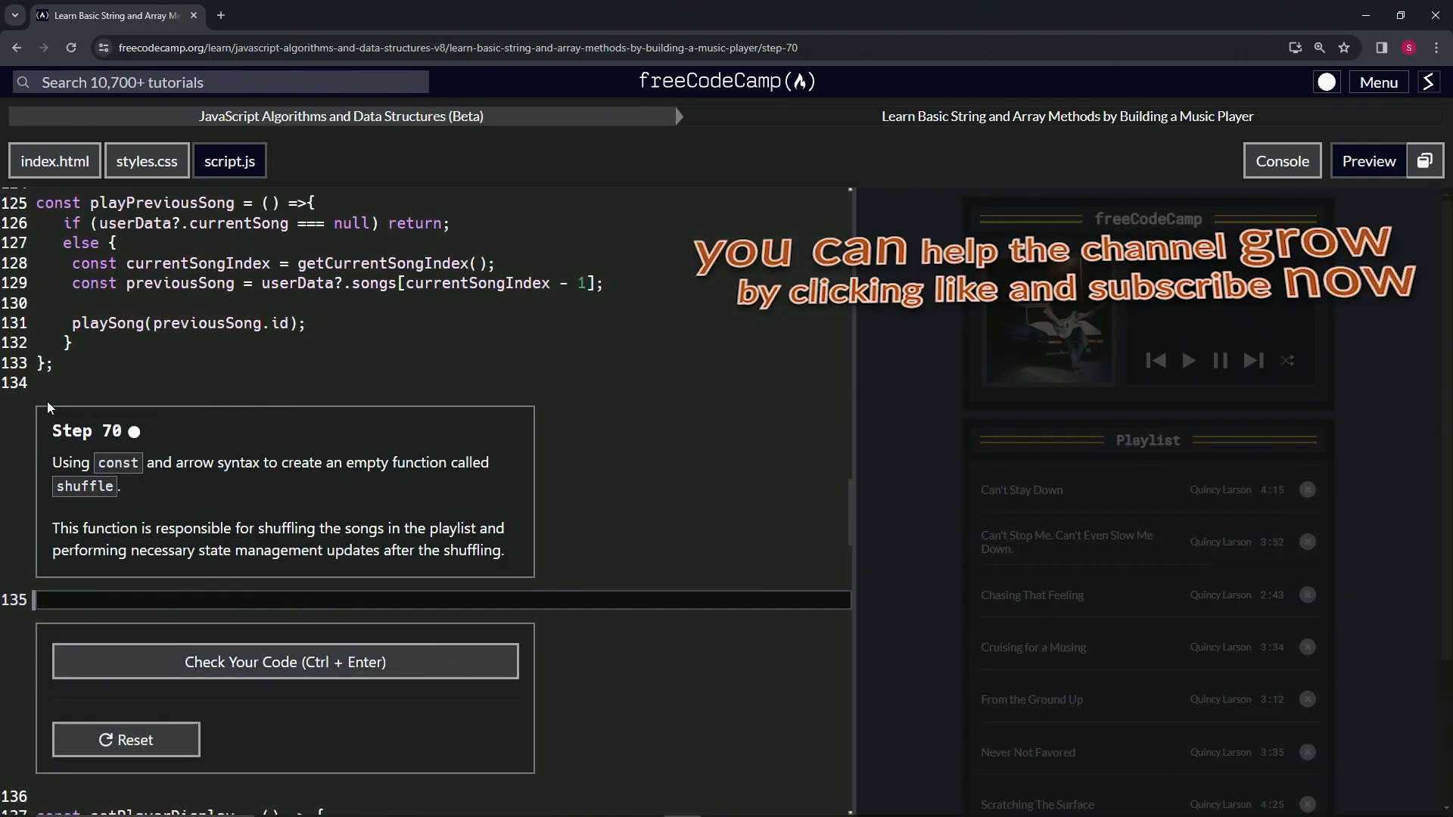
{"action": "mouse_move", "coordinate": [92, 442]}
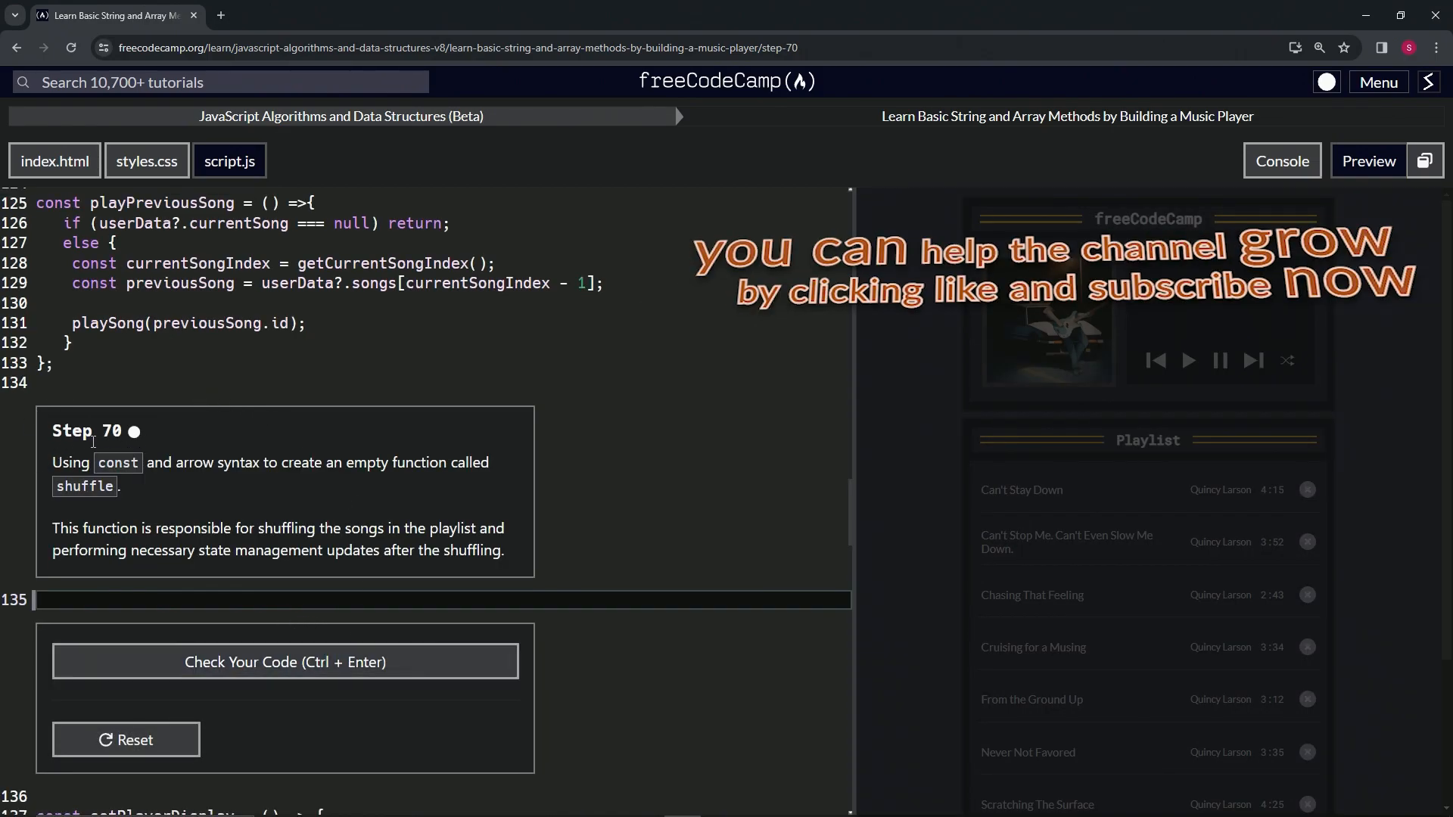